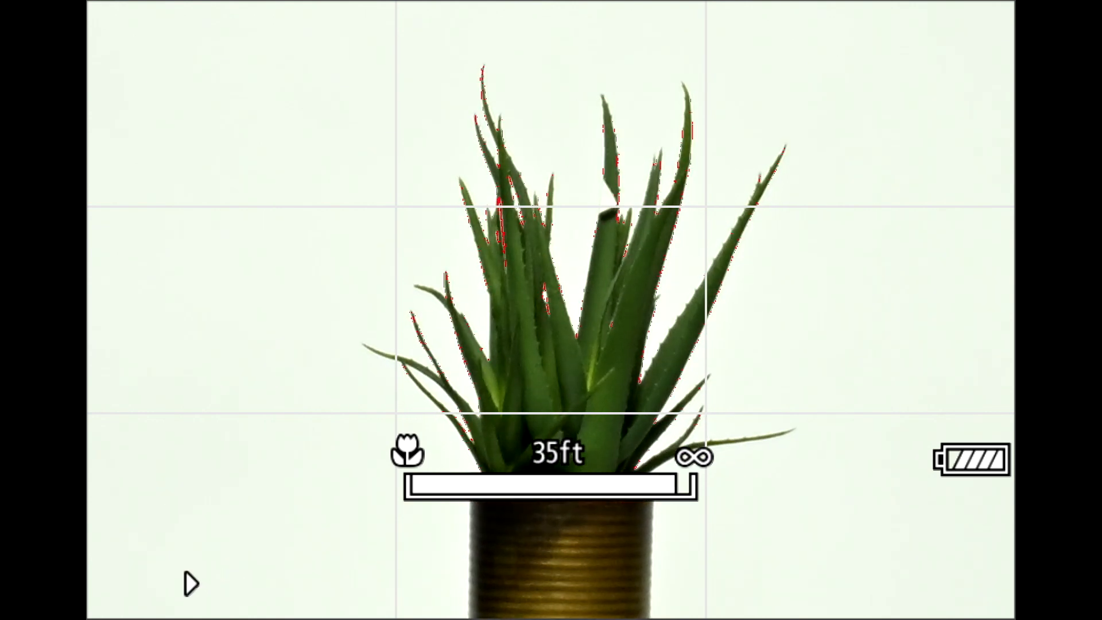
Step: Adjust focus from 35 ft to 40 ft so peaking outlines the aloe leaves
left_click(190, 583)
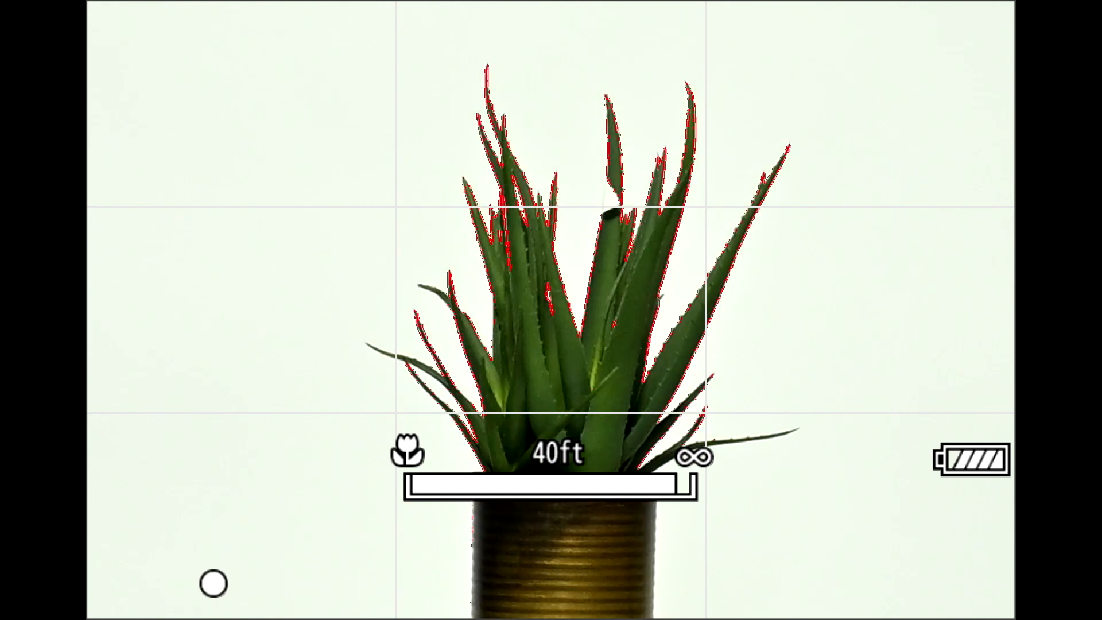